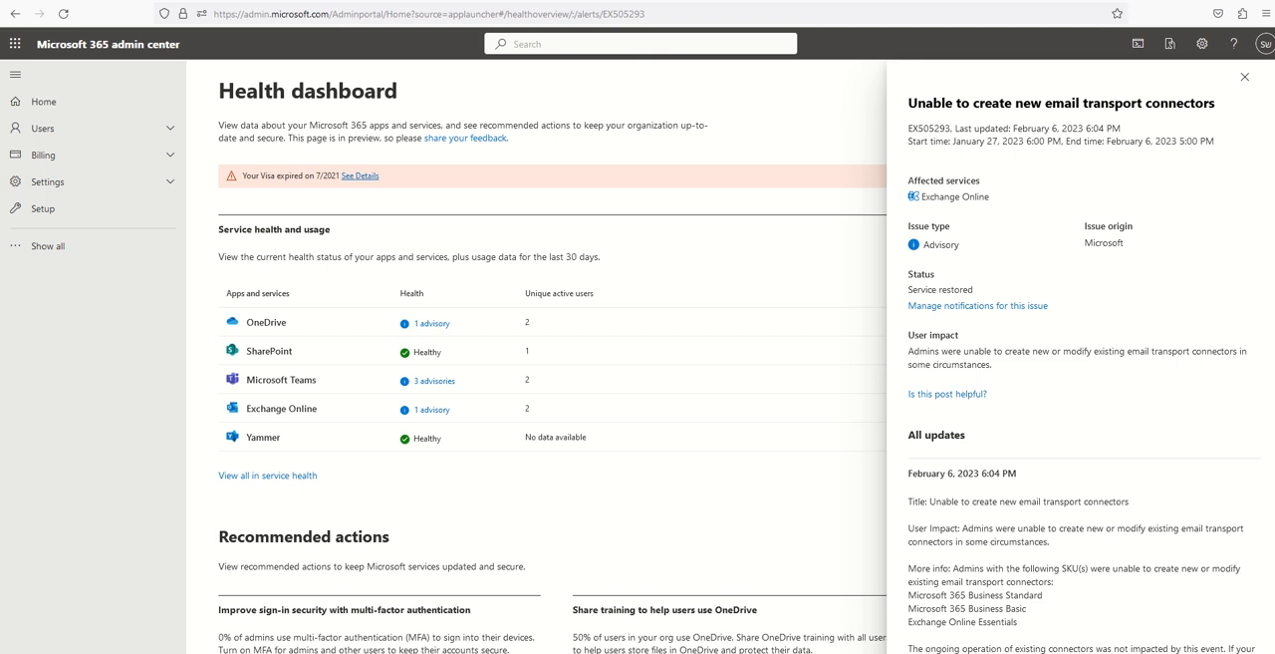
{"action": "mouse_move", "coordinate": [16, 394]}
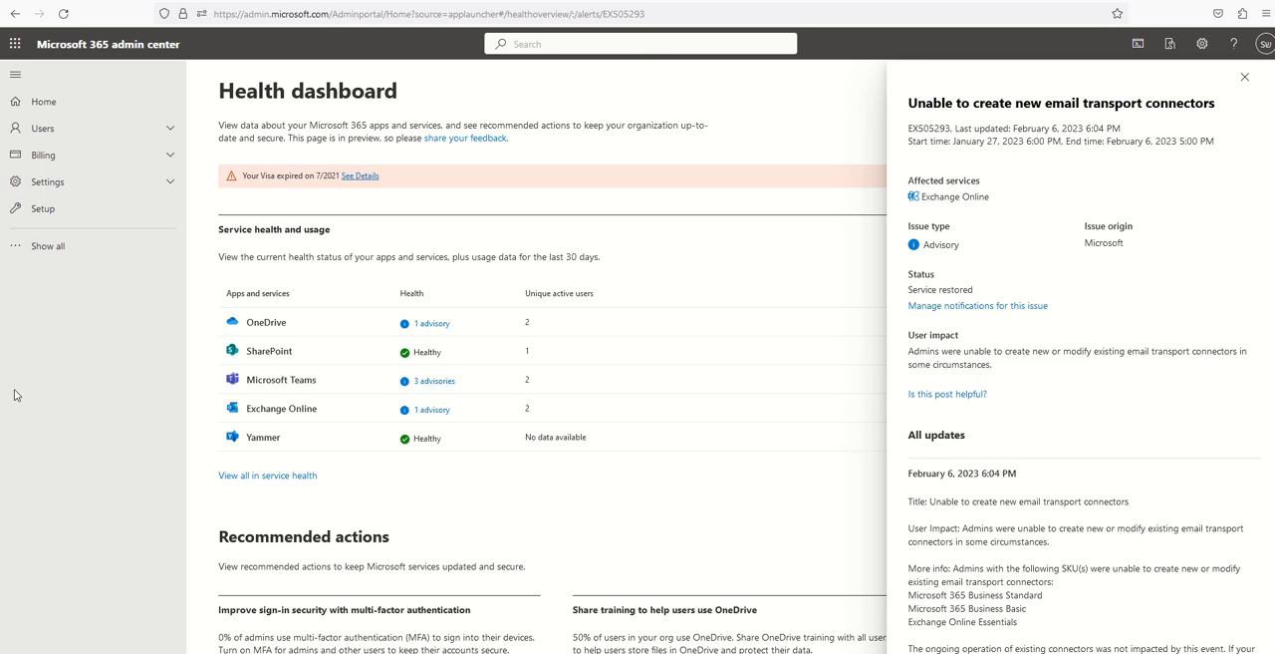
Scroll through the 'Unable to create new email transport connectors' advisory update details.
{"action": "scroll", "scroll_direction": "down", "scroll_amount": 3}
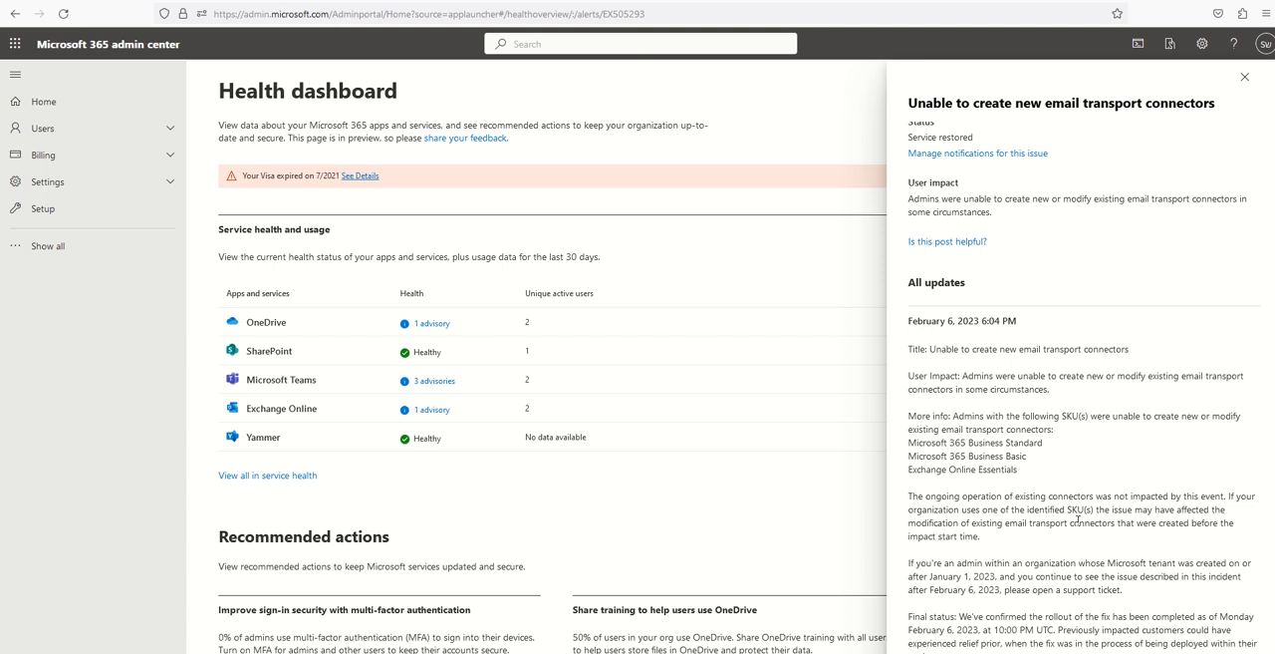
{"action": "mouse_move", "coordinate": [1060, 468]}
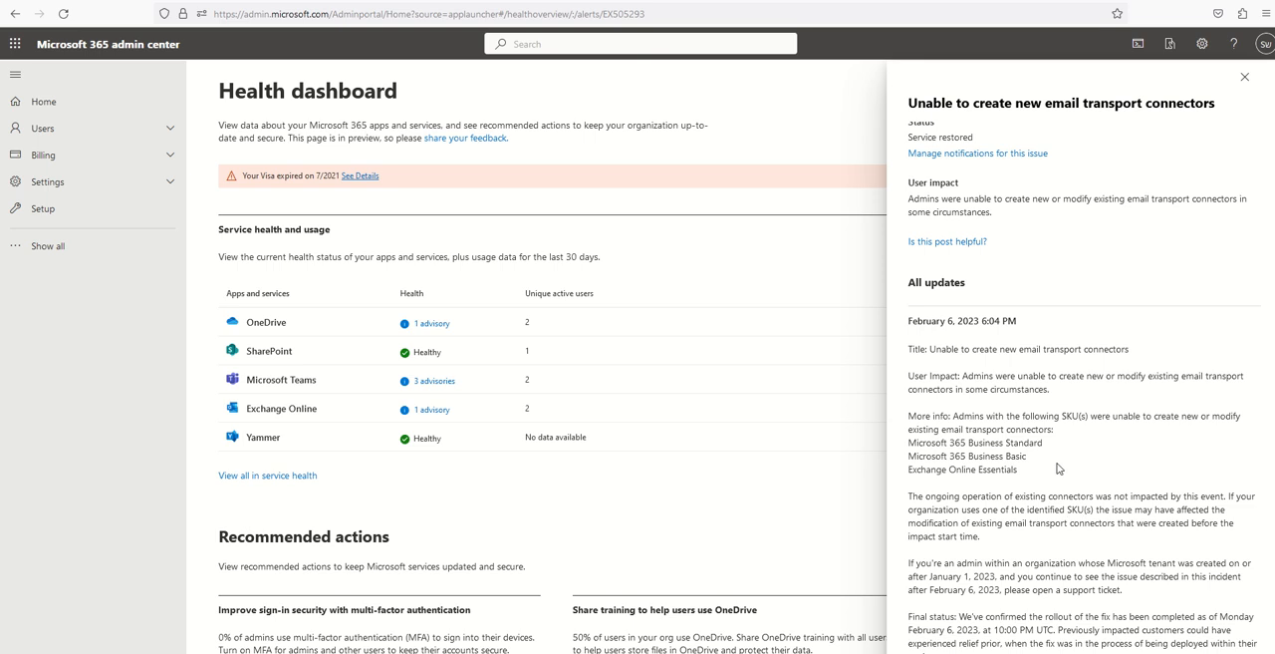
{"action": "scroll", "scroll_direction": "down", "scroll_amount": 3}
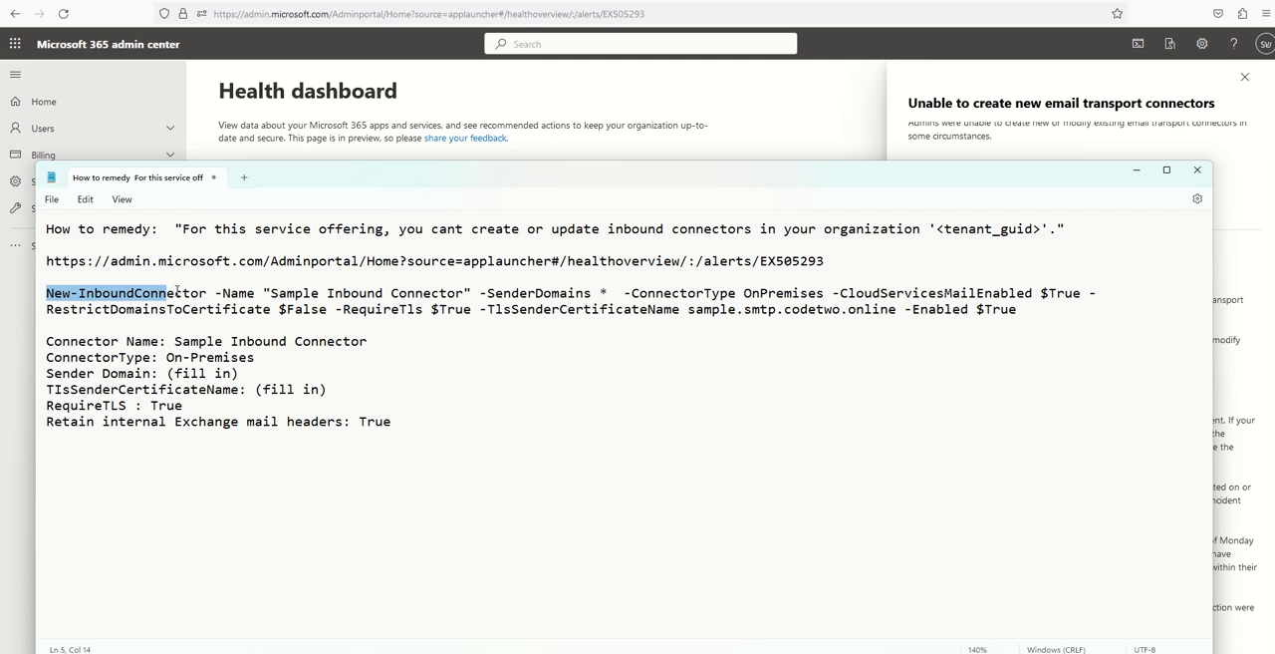
Select the whole New-InboundConnector command line in the remedy note.
{"action": "left_click_drag", "start_coordinate": [45, 291], "coordinate": [1016, 309]}
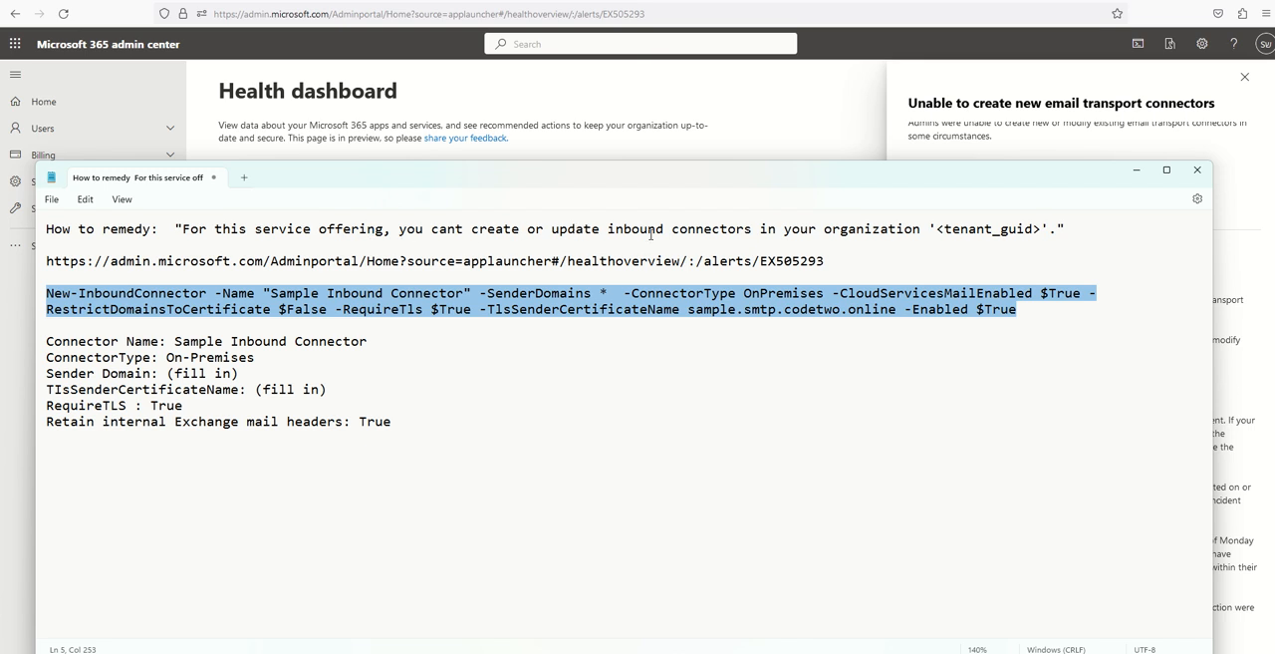
{"action": "mouse_move", "coordinate": [919, 243]}
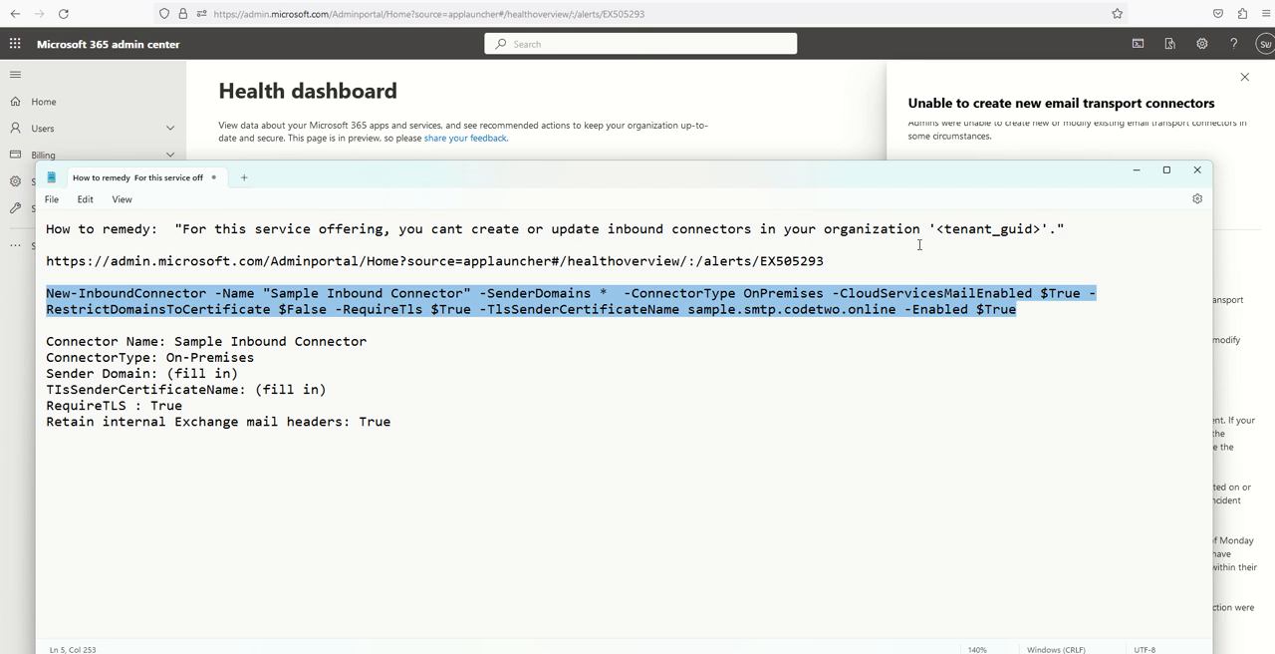
{"action": "mouse_move", "coordinate": [672, 450]}
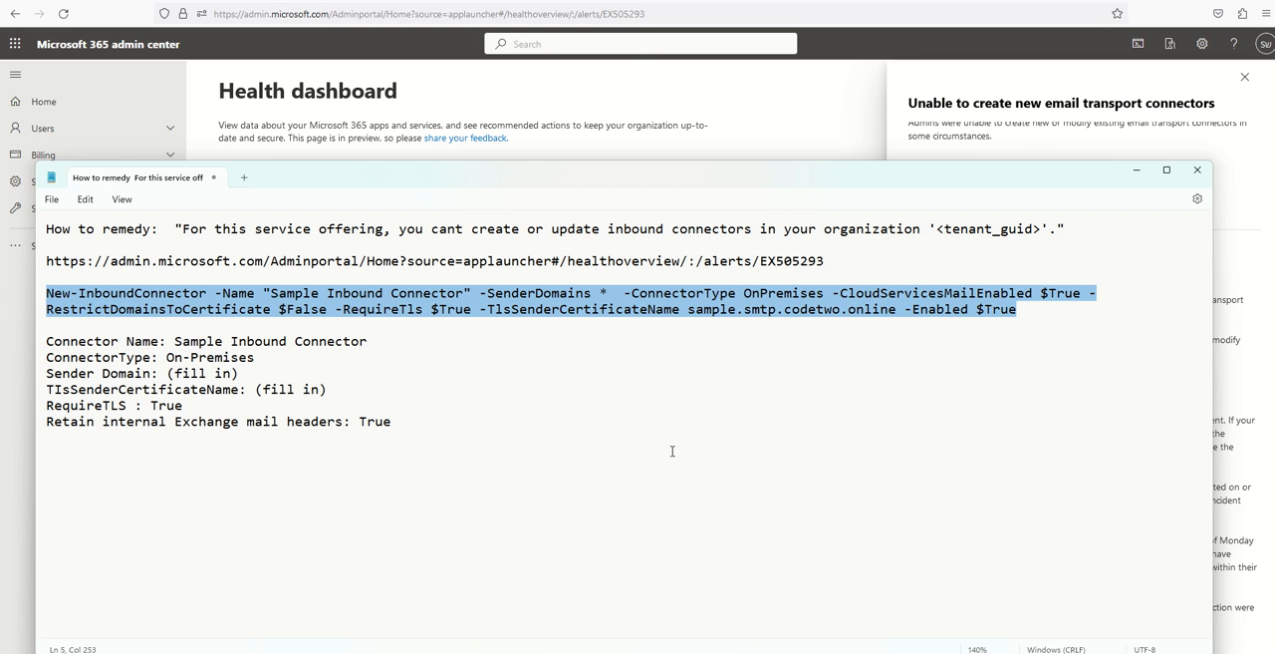
{"action": "mouse_move", "coordinate": [649, 443]}
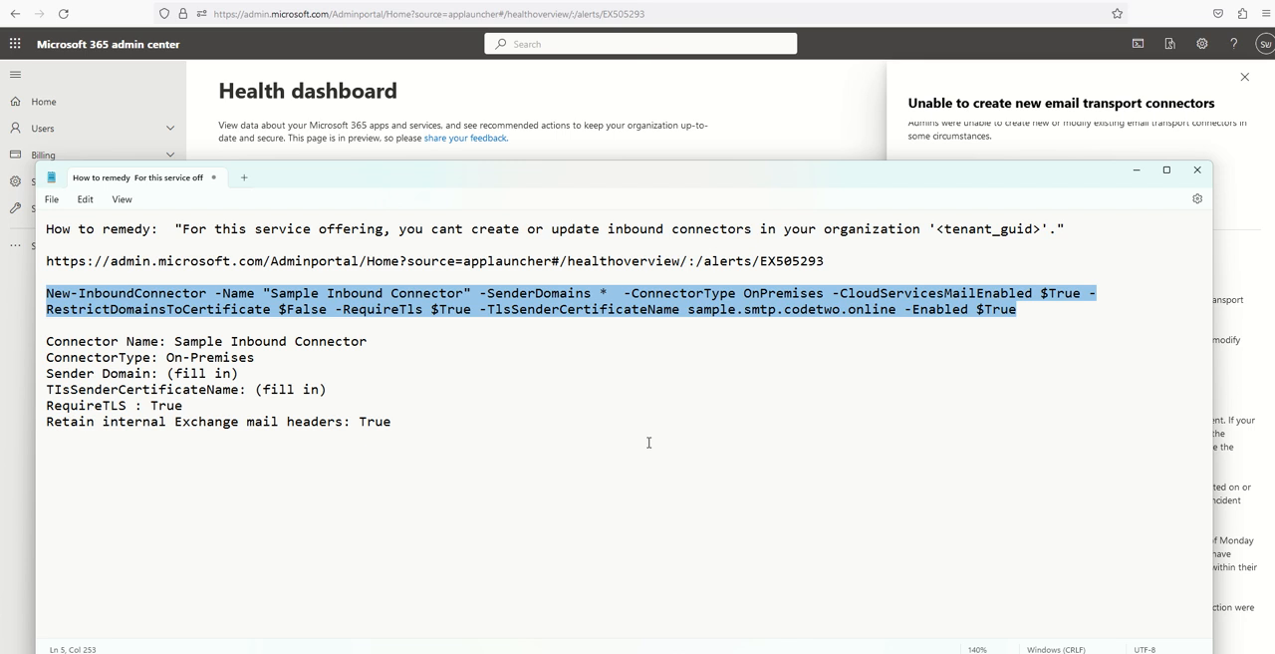
{"action": "mouse_move", "coordinate": [606, 470]}
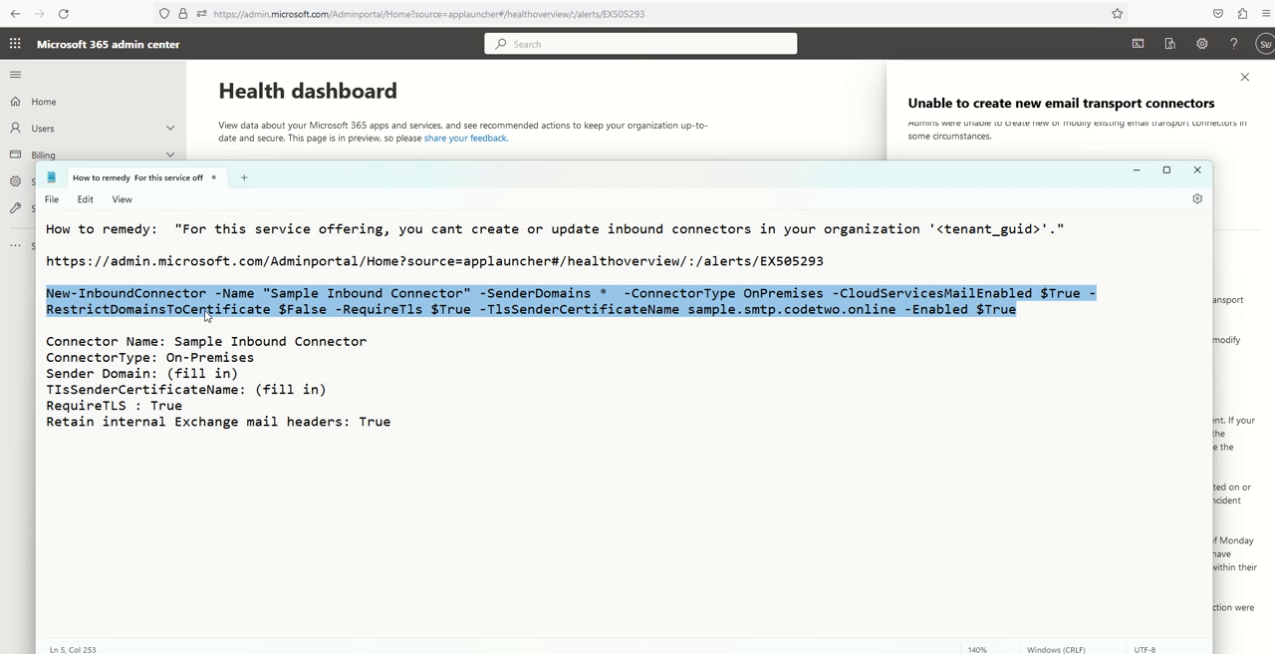
{"action": "mouse_move", "coordinate": [127, 295]}
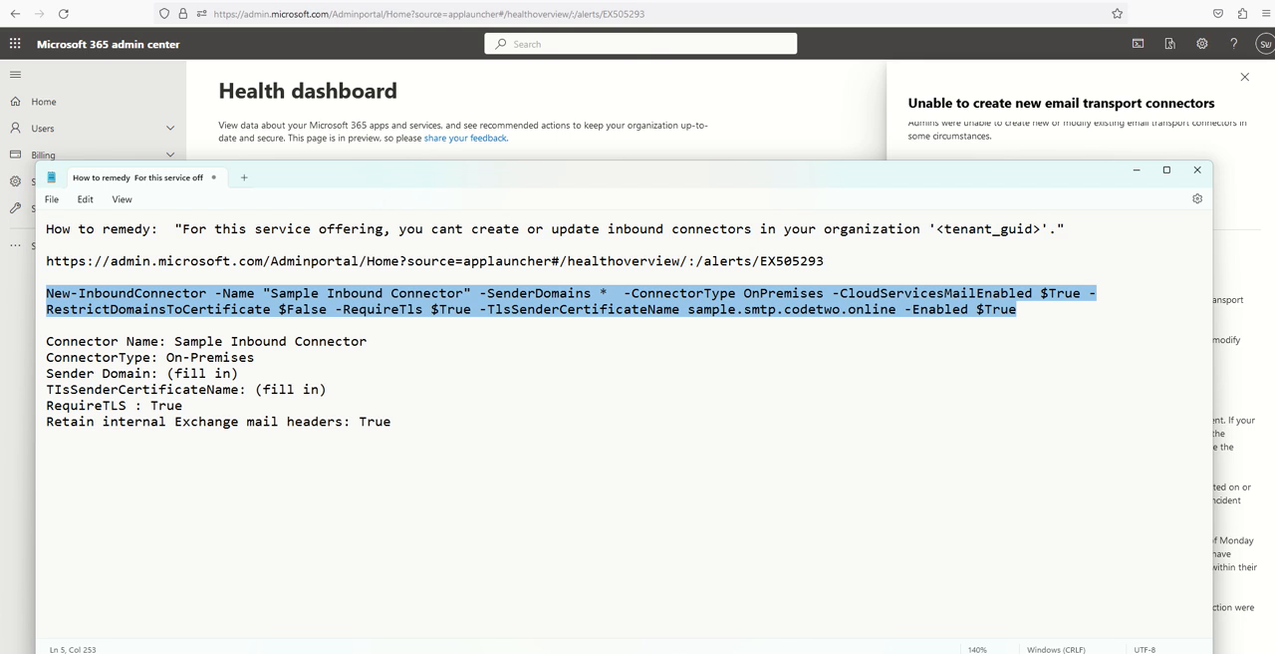
{"action": "mouse_move", "coordinate": [359, 387]}
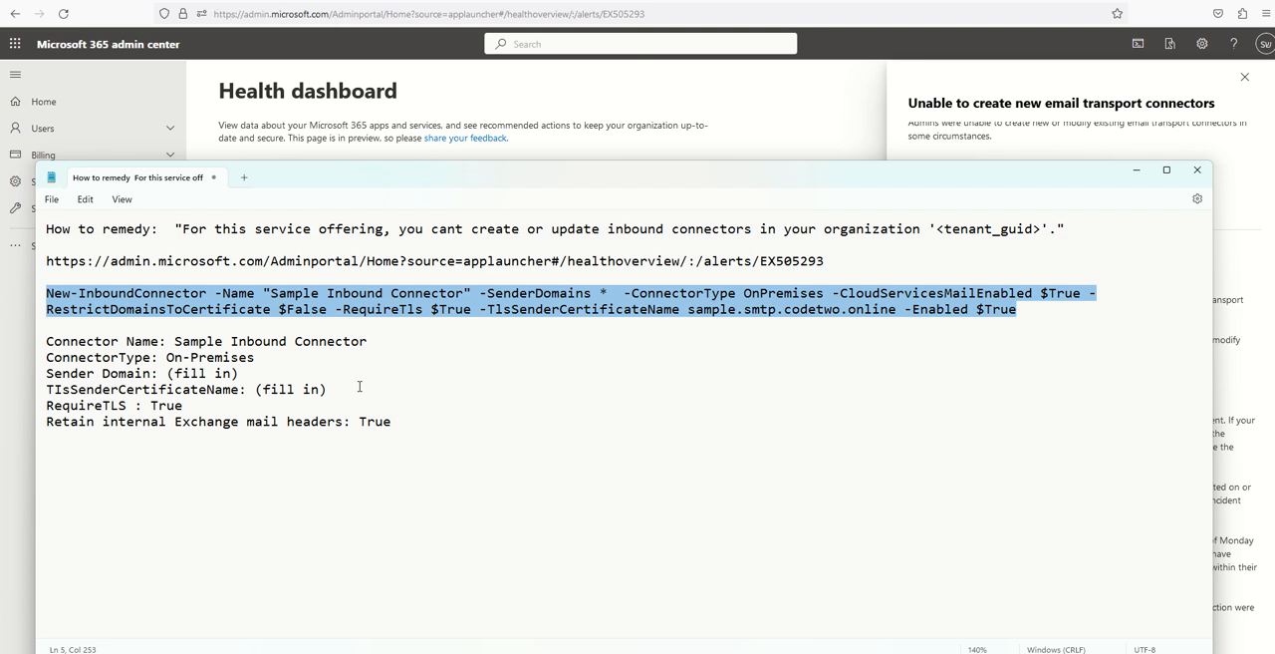
{"action": "mouse_move", "coordinate": [759, 306]}
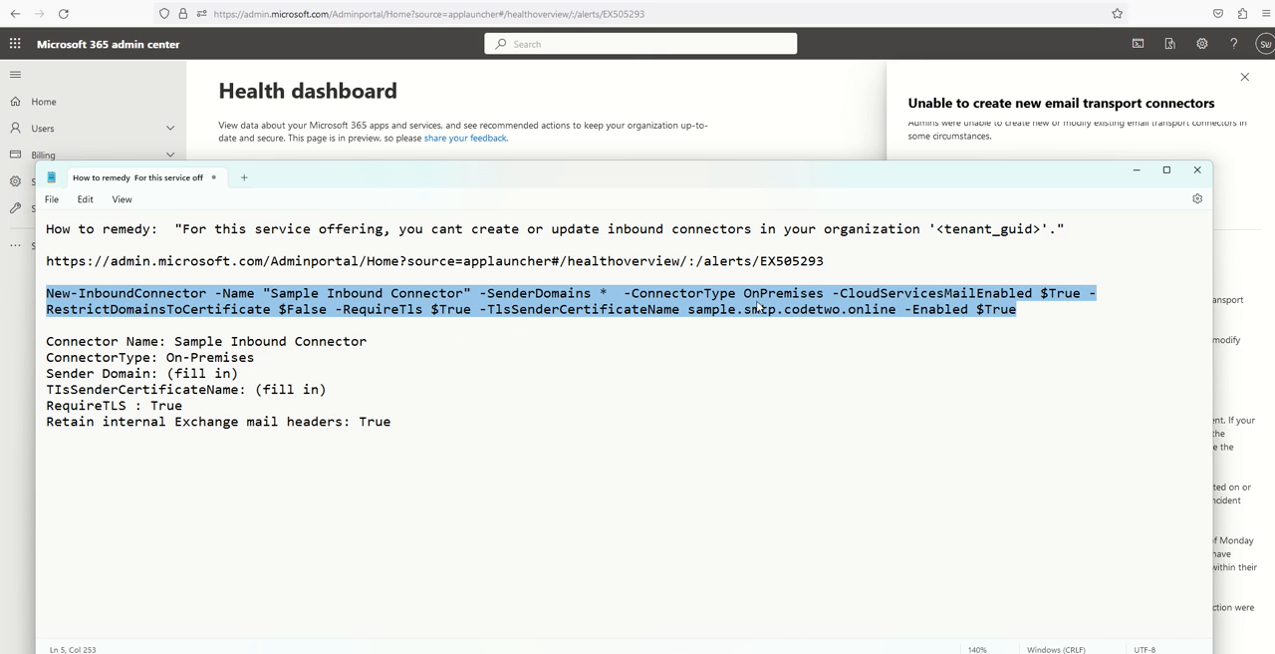
{"action": "left_click", "coordinate": [199, 259]}
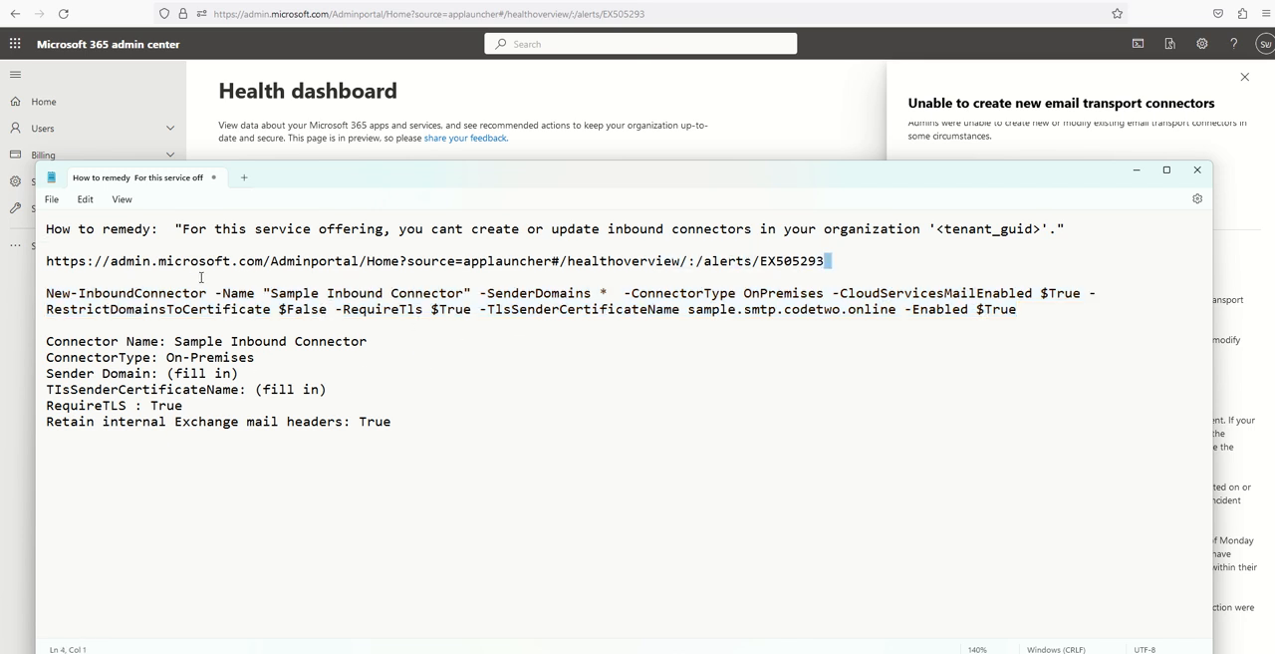
{"action": "triple_click", "coordinate": [399, 259]}
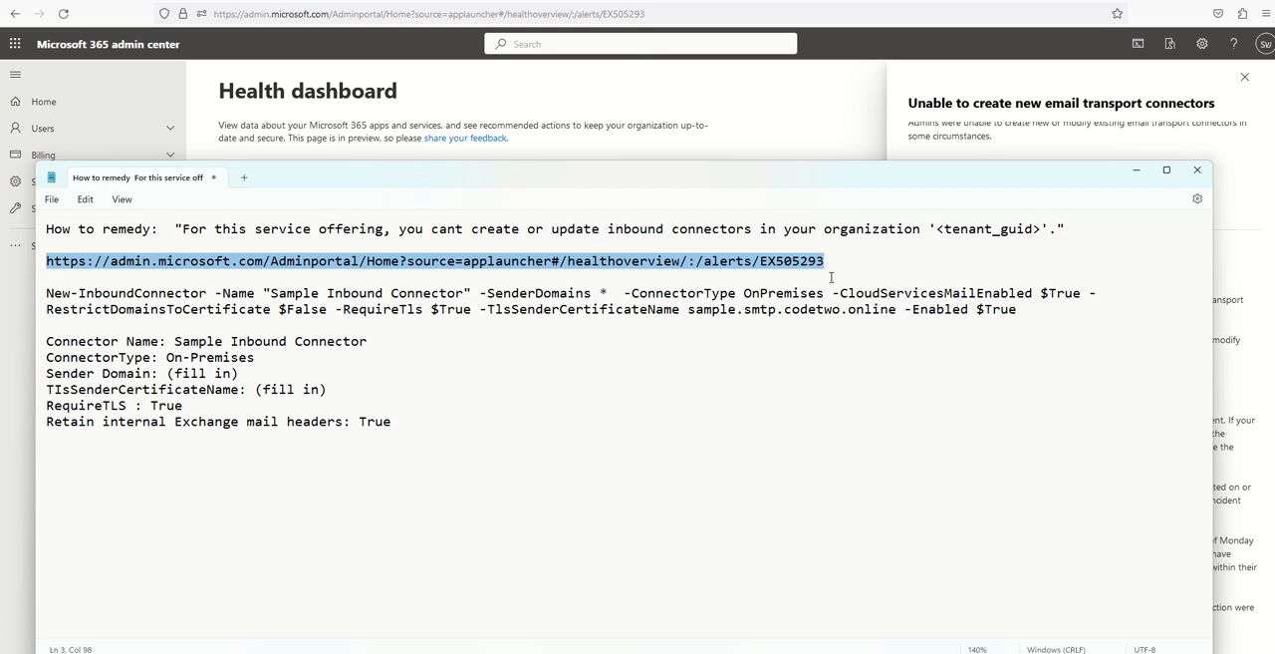
{"action": "left_click", "coordinate": [534, 451]}
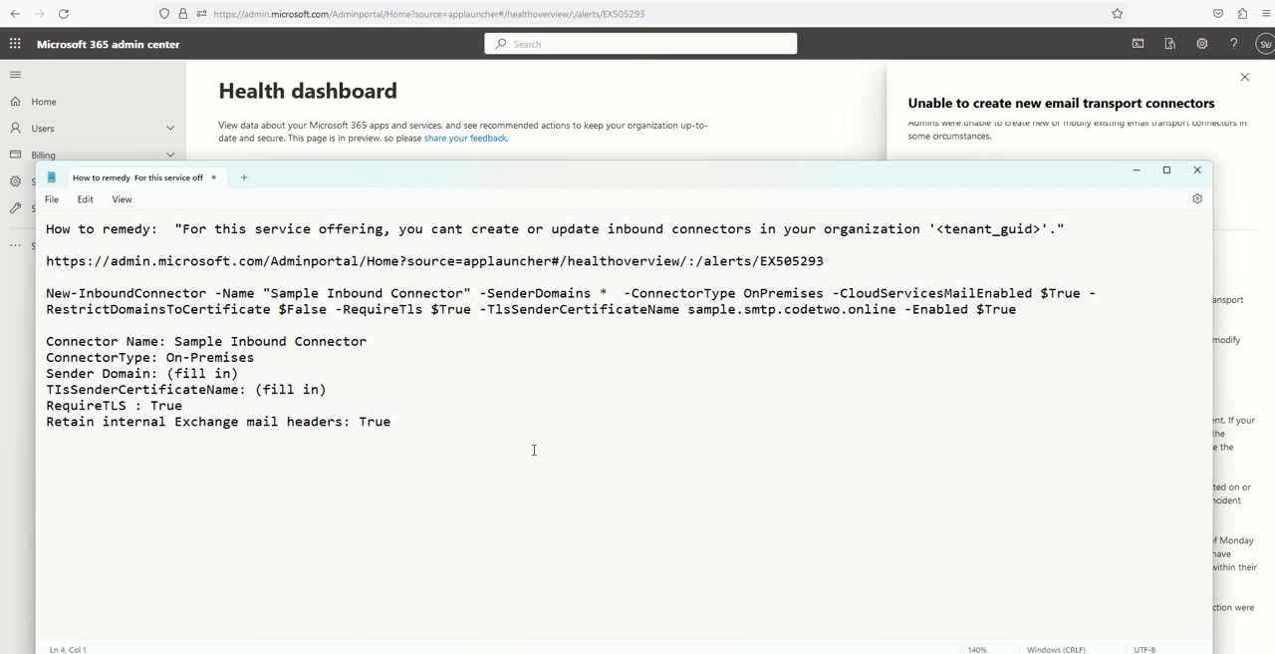
{"action": "left_click", "coordinate": [48, 259]}
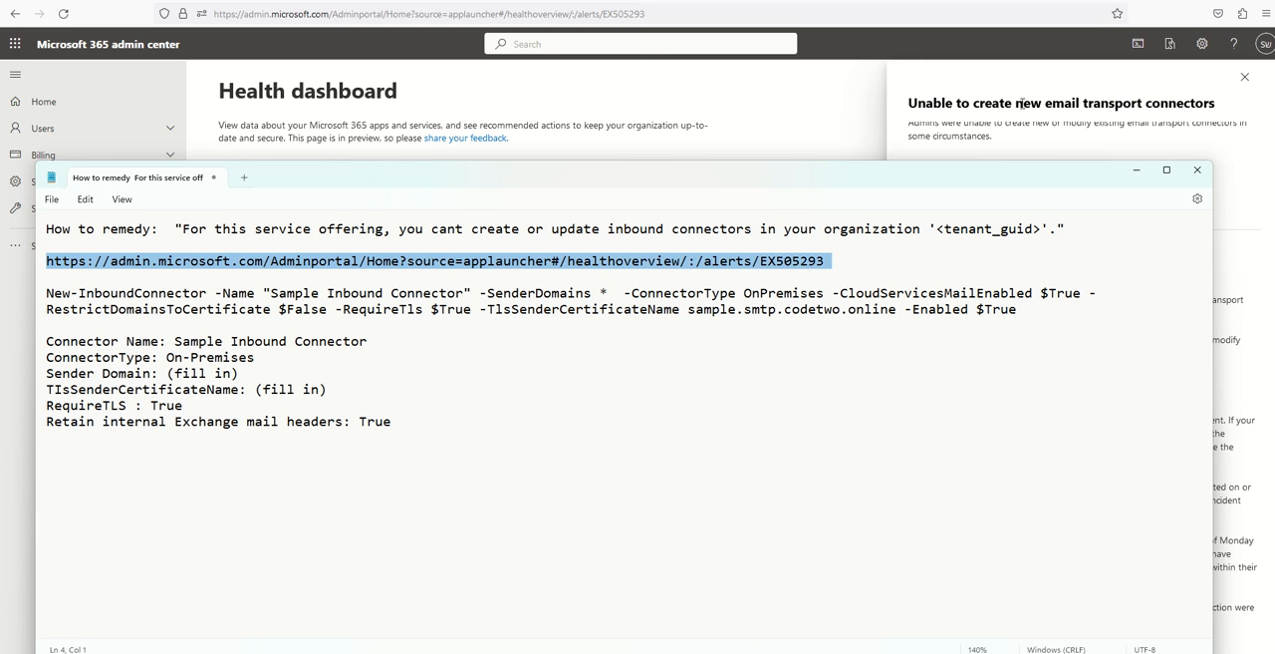
{"action": "left_click", "coordinate": [837, 259]}
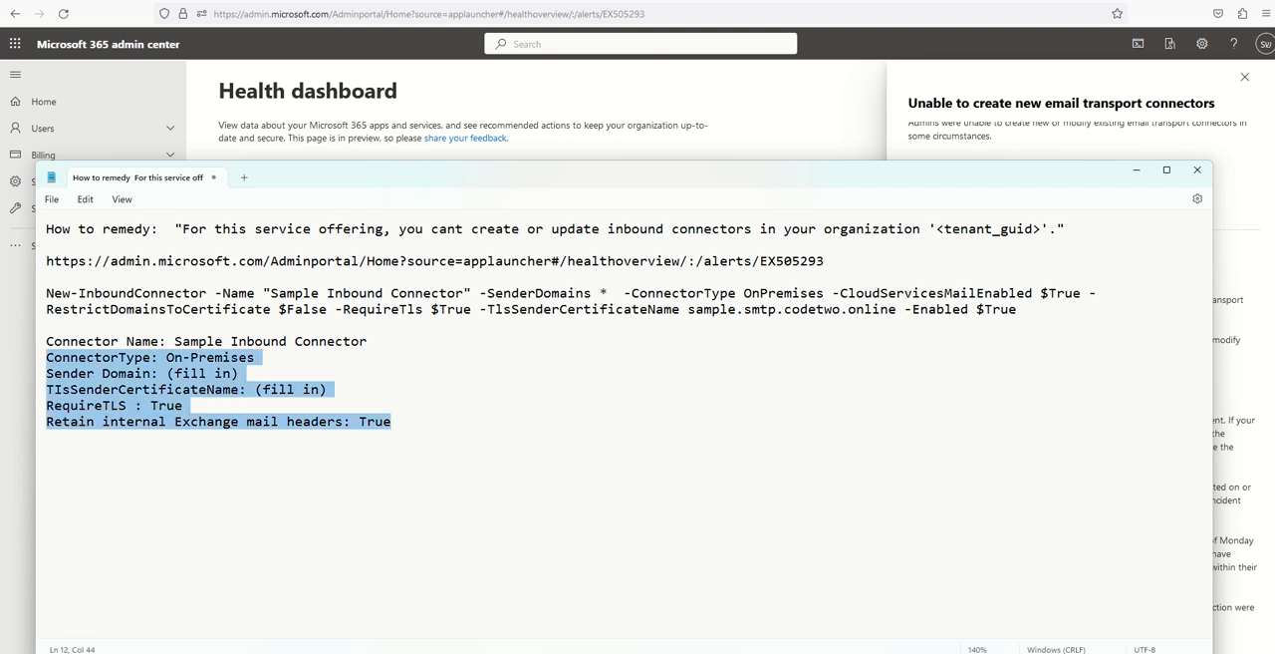
{"action": "left_click", "coordinate": [172, 227]}
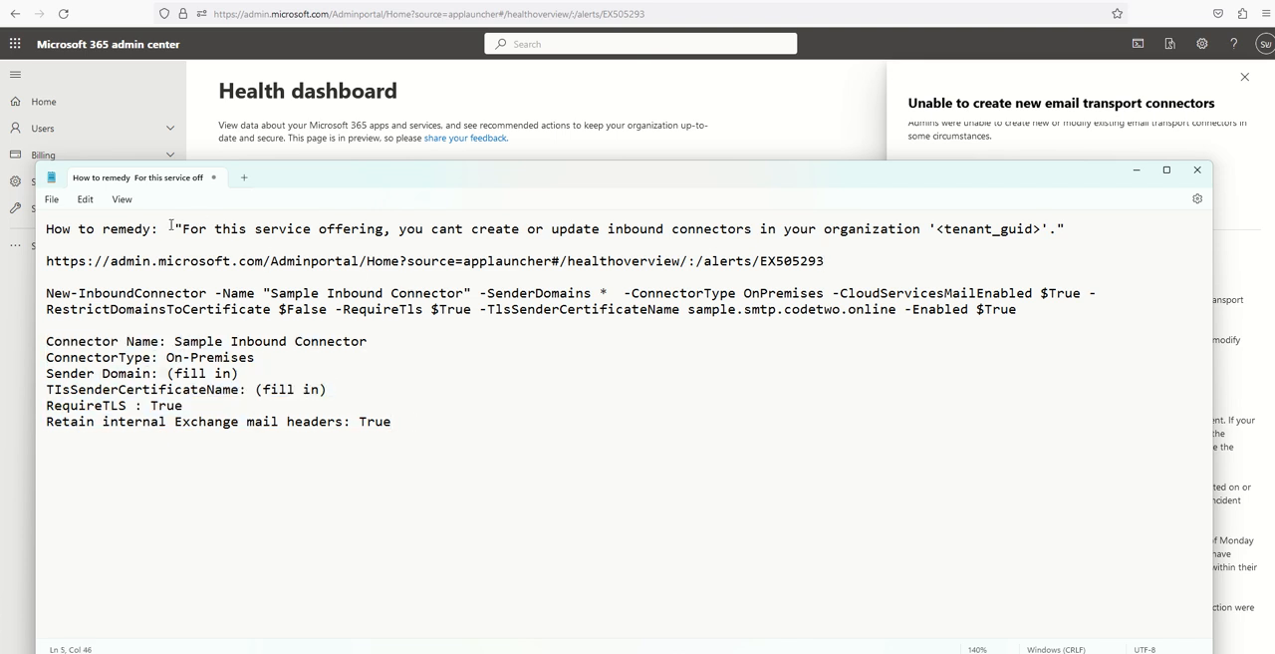
{"action": "left_click_drag", "start_coordinate": [175, 227], "coordinate": [1065, 227]}
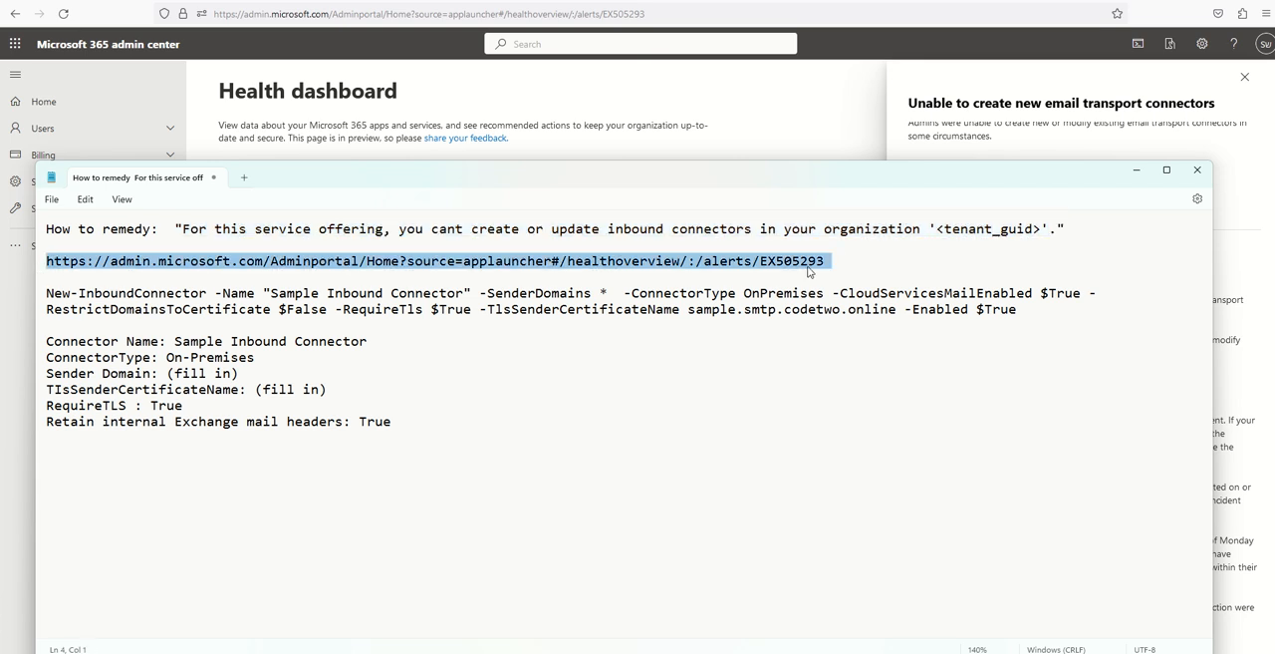
{"action": "left_click", "coordinate": [761, 262]}
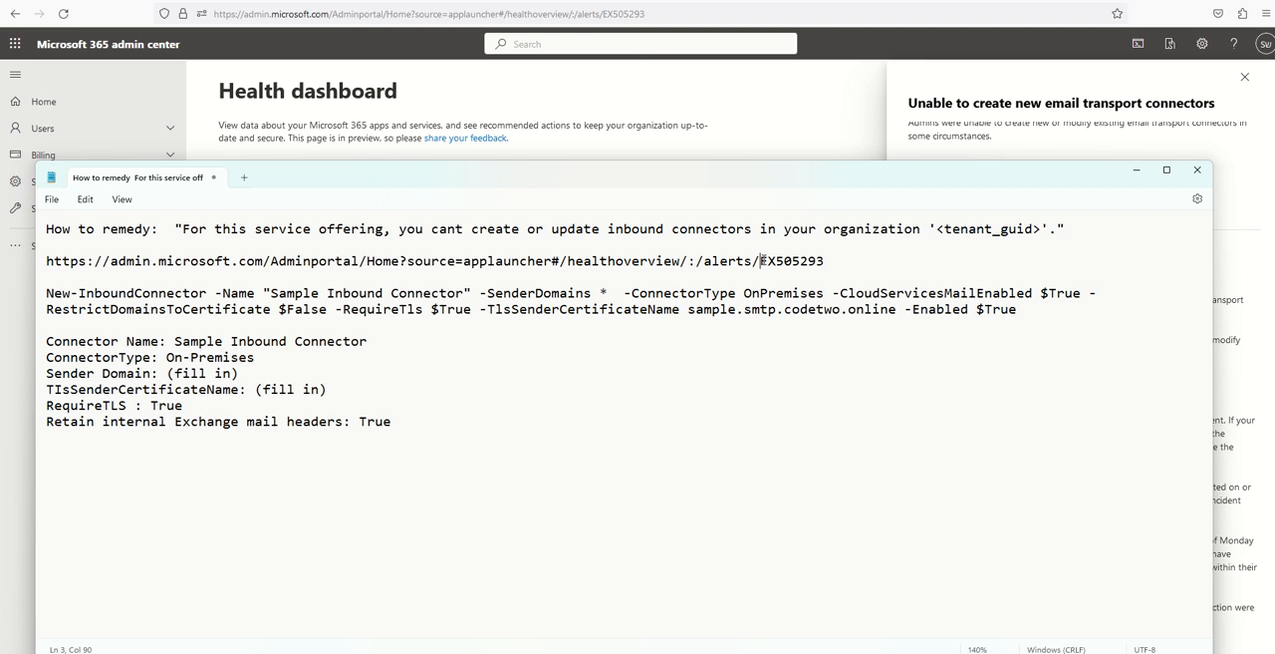
{"action": "double_click", "coordinate": [793, 259]}
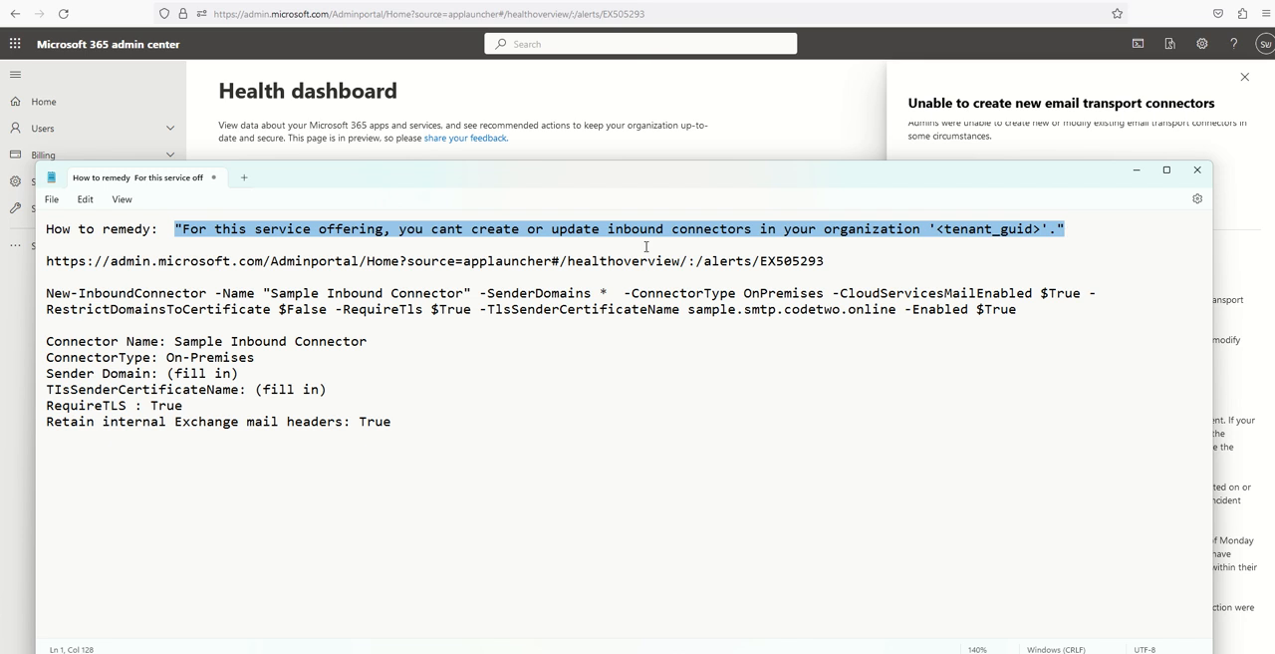
{"action": "left_click", "coordinate": [1197, 170]}
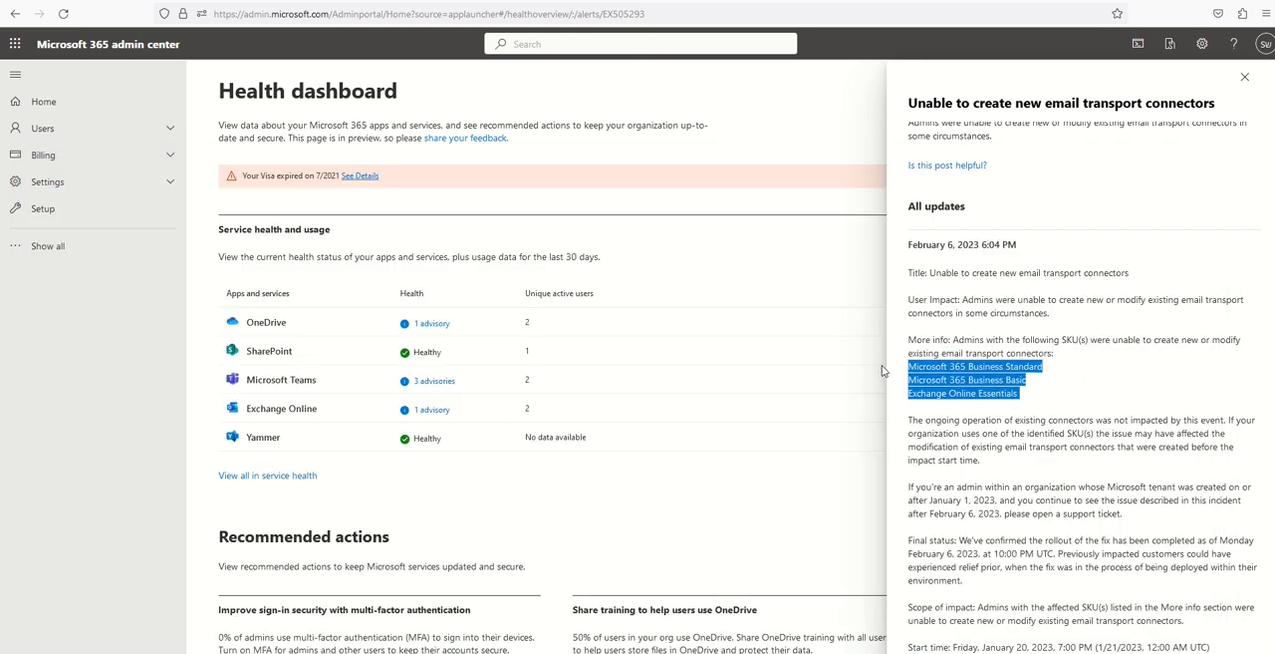
{"action": "mouse_move", "coordinate": [1075, 406]}
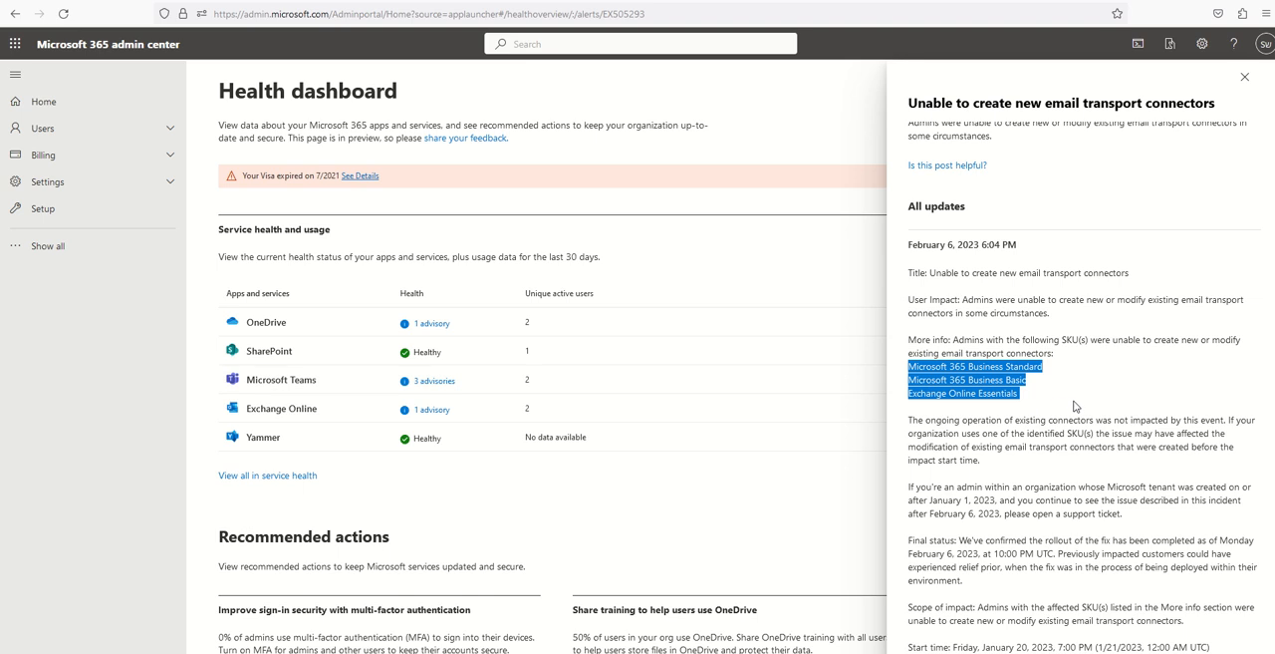
{"action": "mouse_move", "coordinate": [1040, 407]}
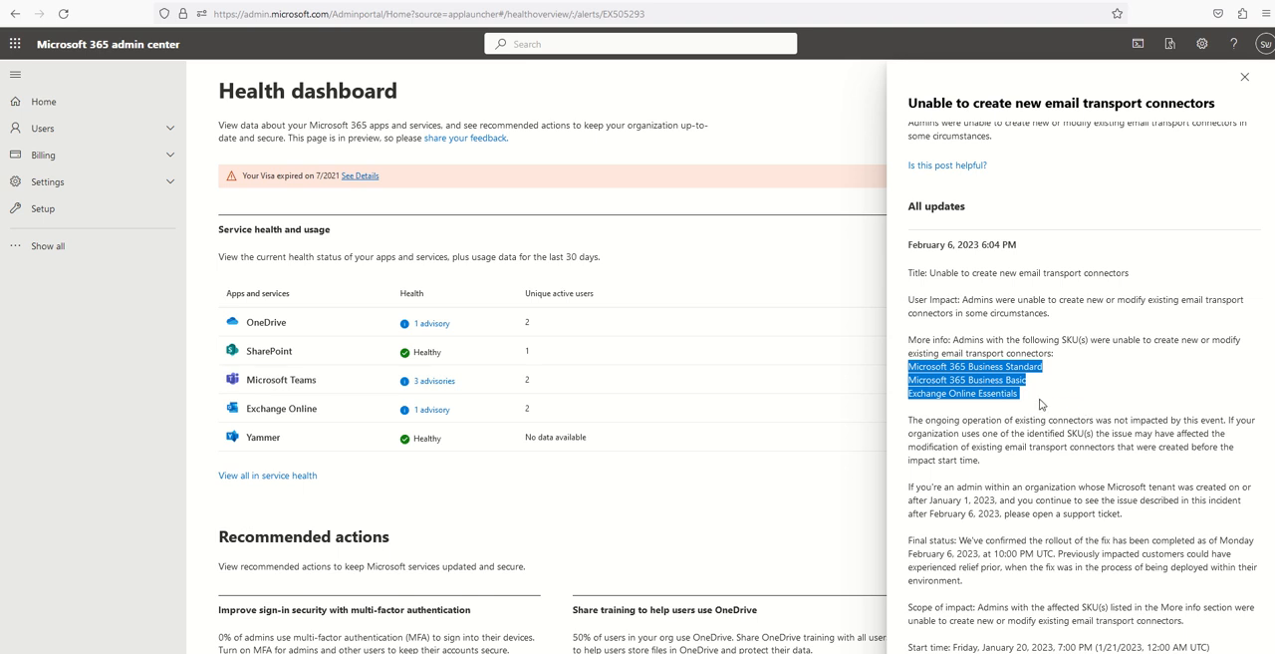
{"action": "mouse_move", "coordinate": [307, 542]}
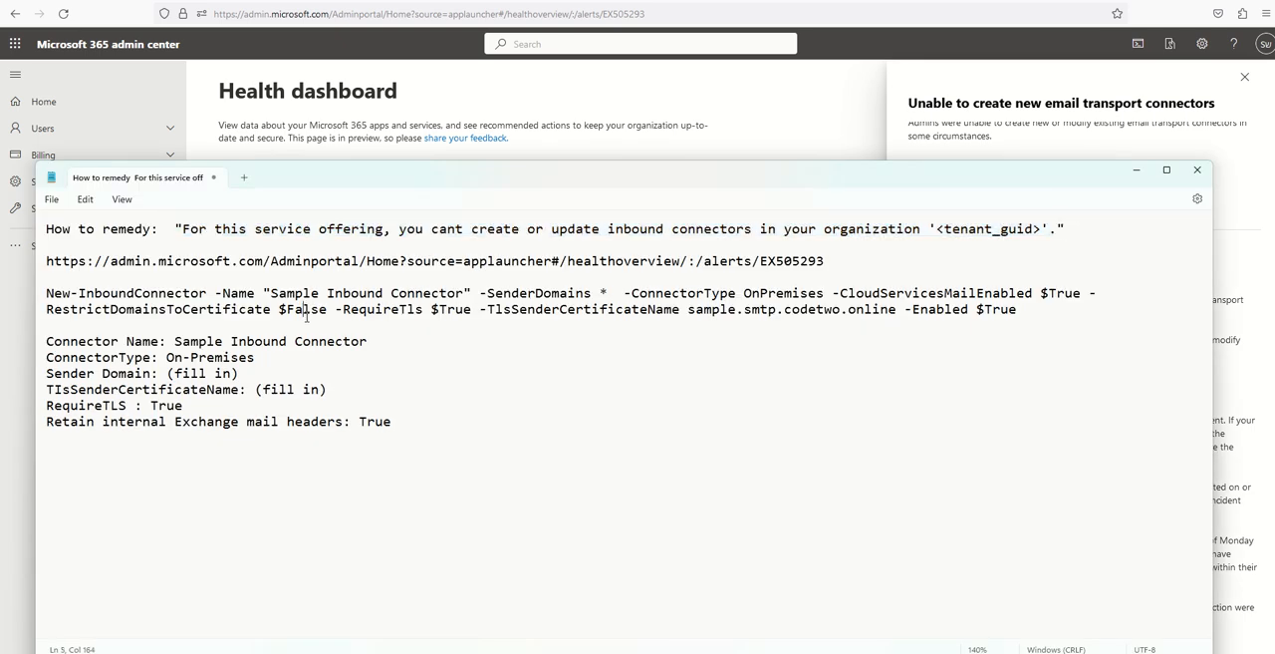
{"action": "mouse_move", "coordinate": [43, 297]}
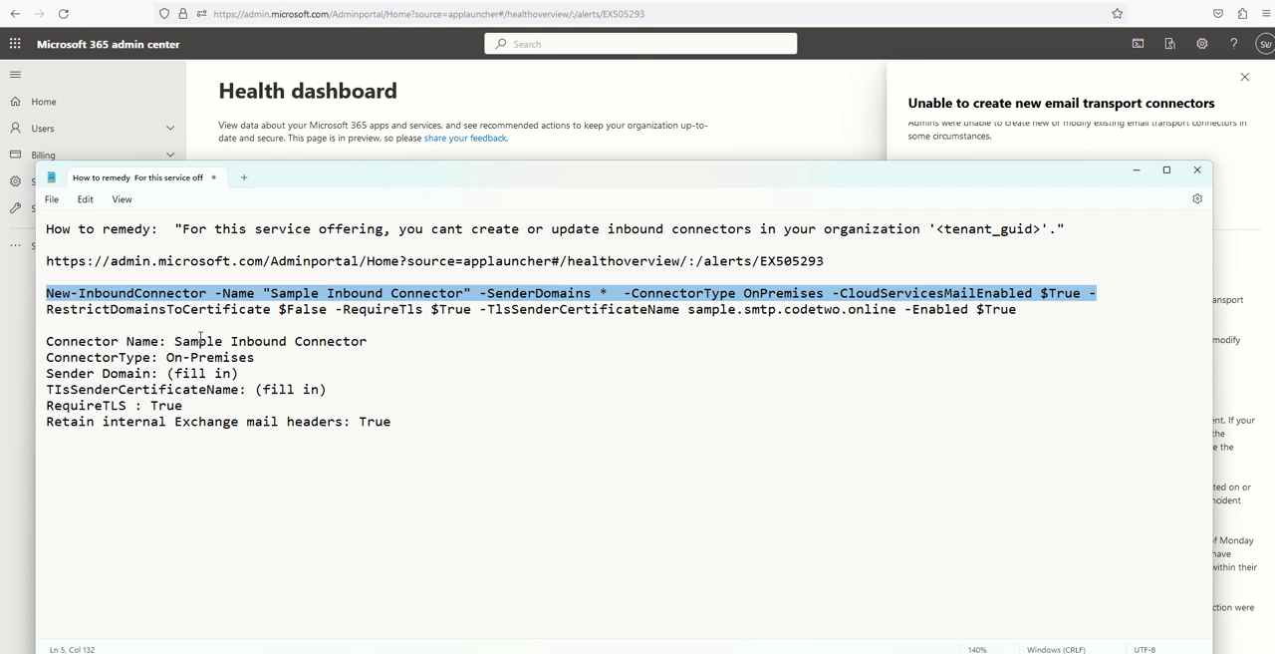
{"action": "mouse_move", "coordinate": [224, 445]}
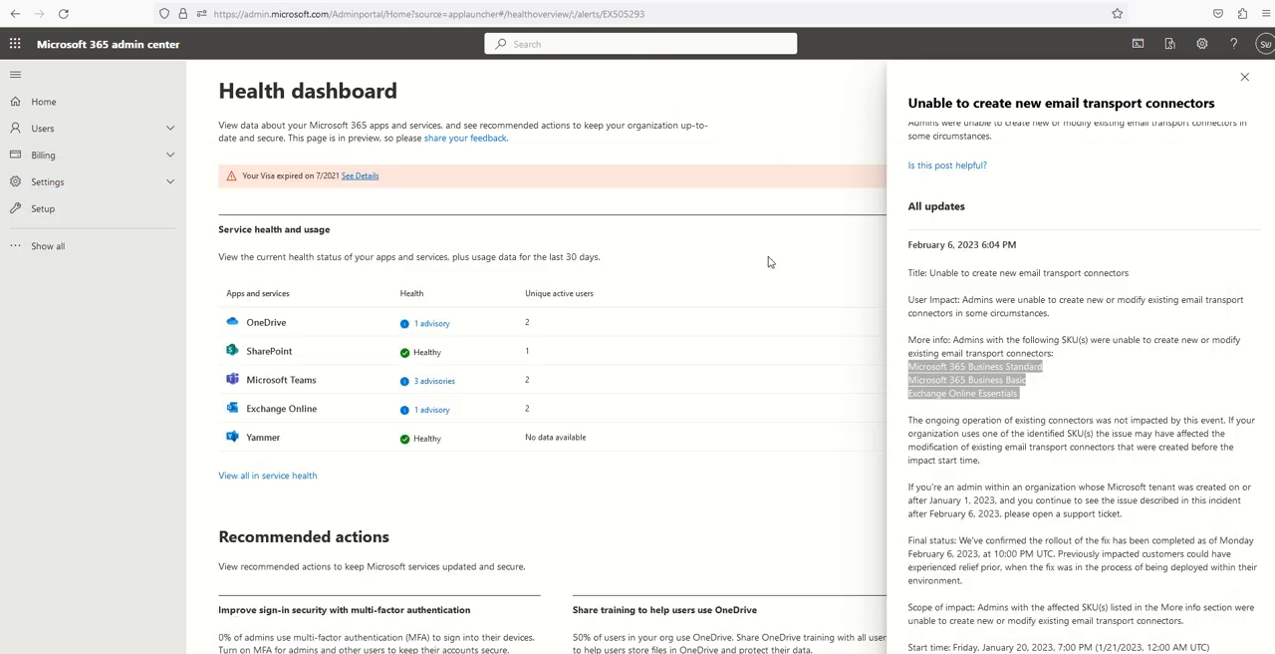
{"action": "mouse_move", "coordinate": [710, 267]}
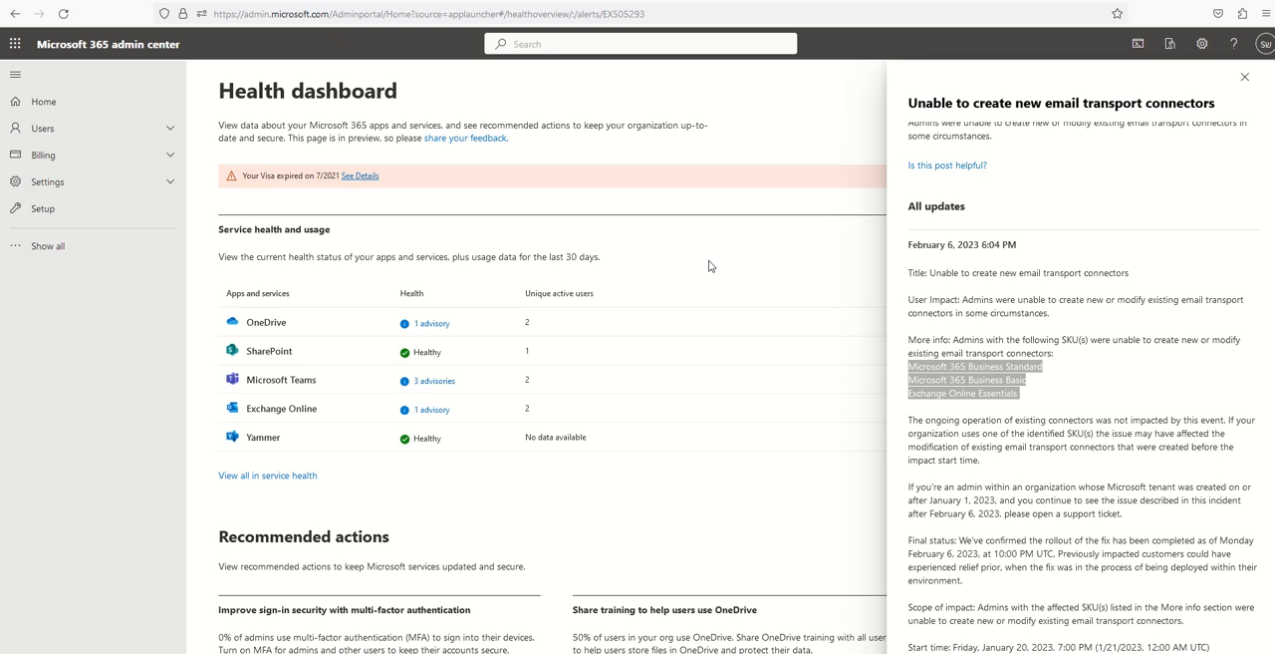
{"action": "mouse_move", "coordinate": [100, 235]}
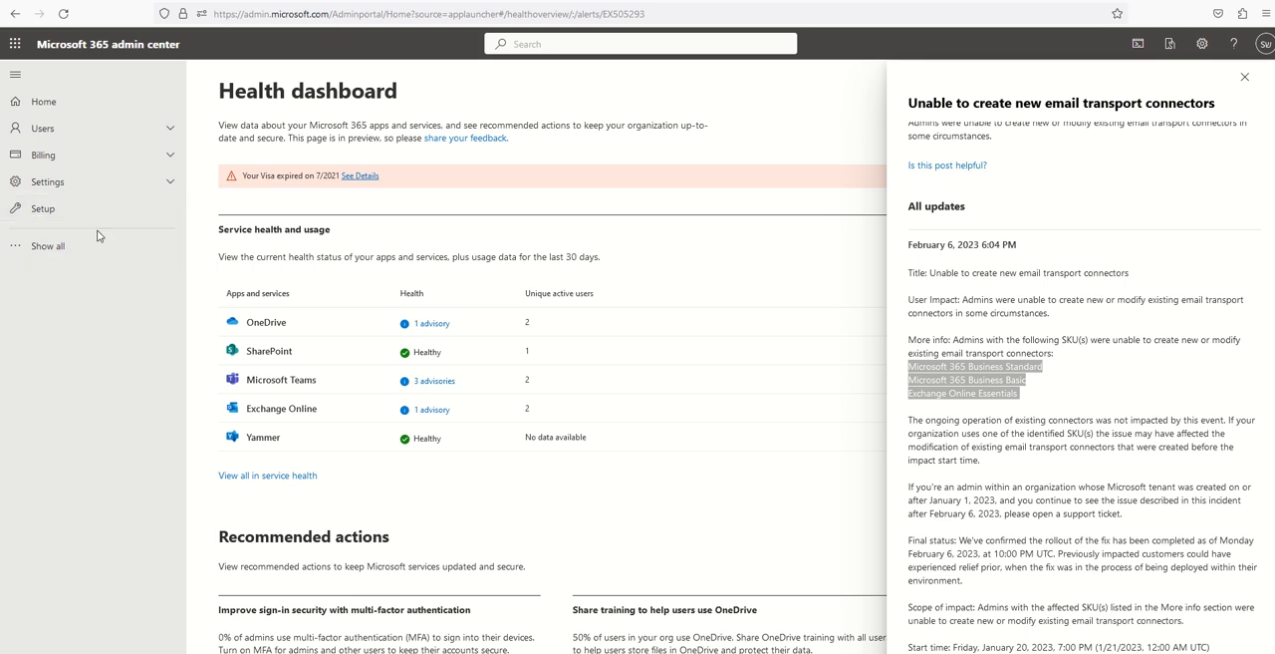
{"action": "left_click", "coordinate": [44, 155]}
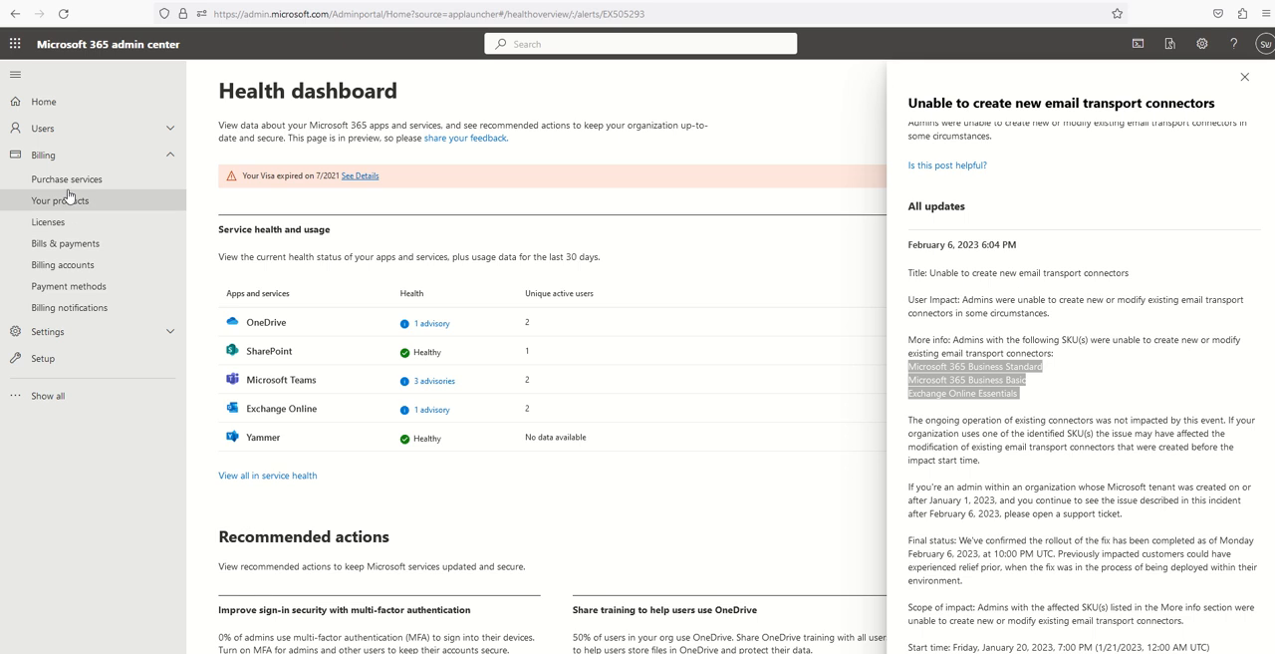
{"action": "left_click", "coordinate": [68, 179]}
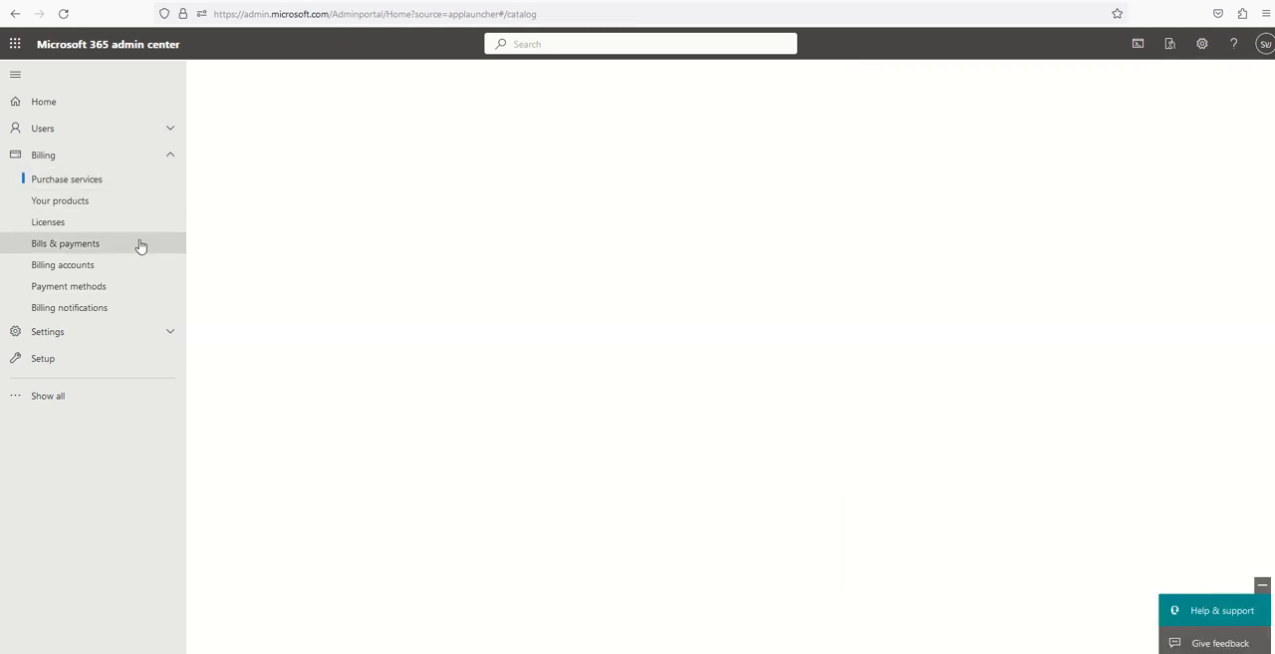
{"action": "left_click", "coordinate": [68, 179]}
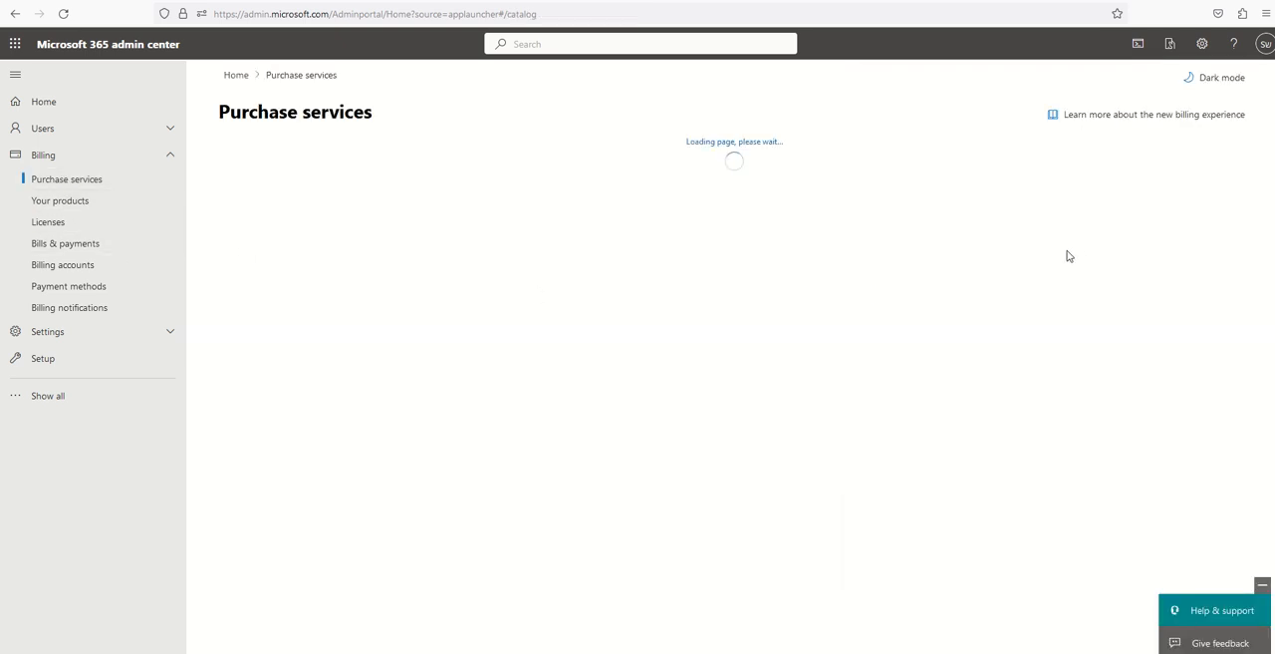
{"action": "mouse_move", "coordinate": [1024, 263]}
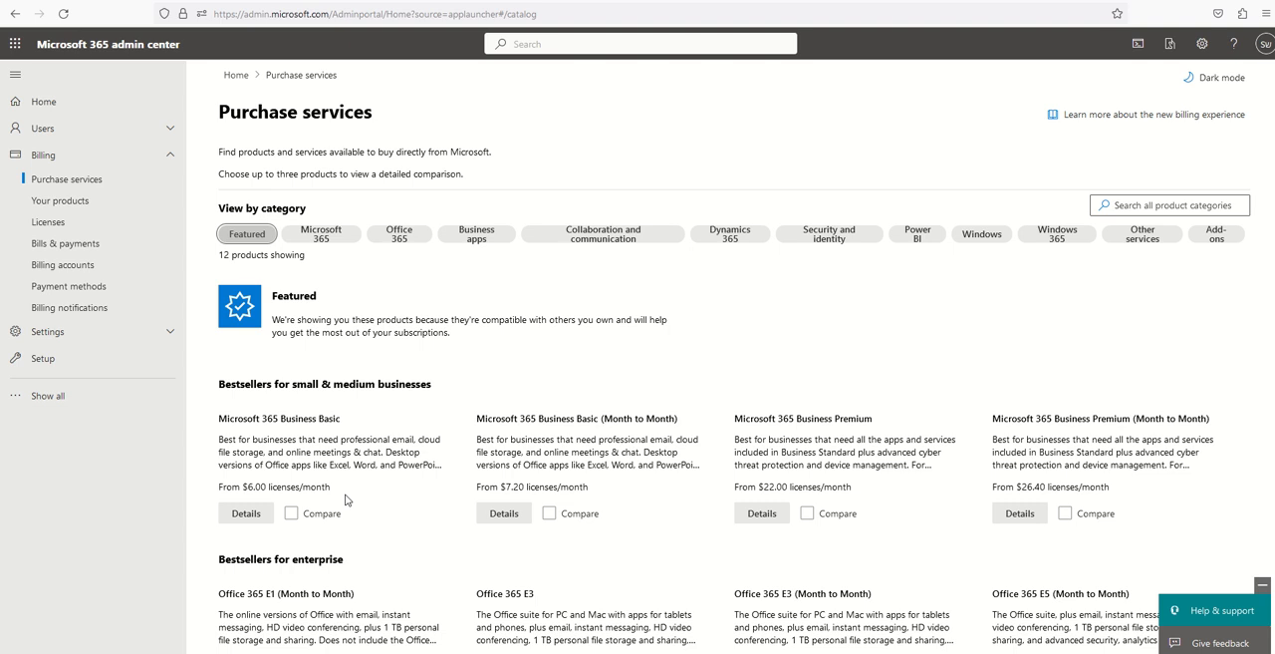
{"action": "mouse_move", "coordinate": [275, 488]}
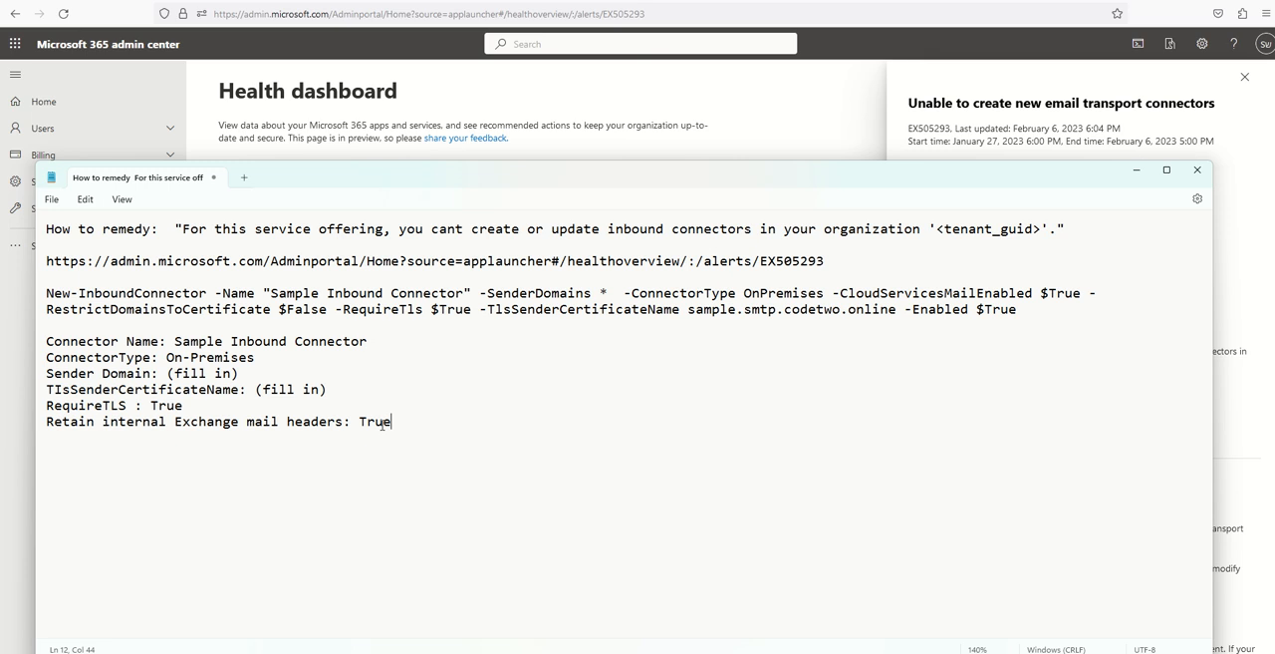
{"action": "left_click_drag", "start_coordinate": [46, 291], "coordinate": [390, 420]}
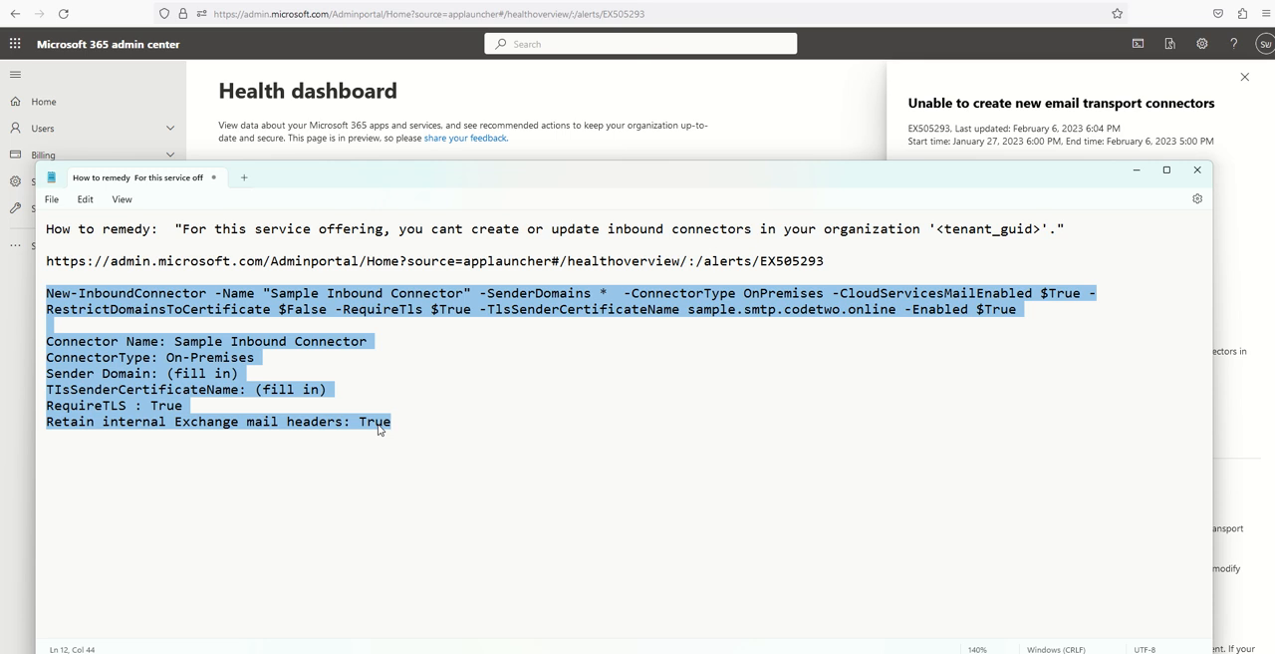
{"action": "mouse_move", "coordinate": [383, 430]}
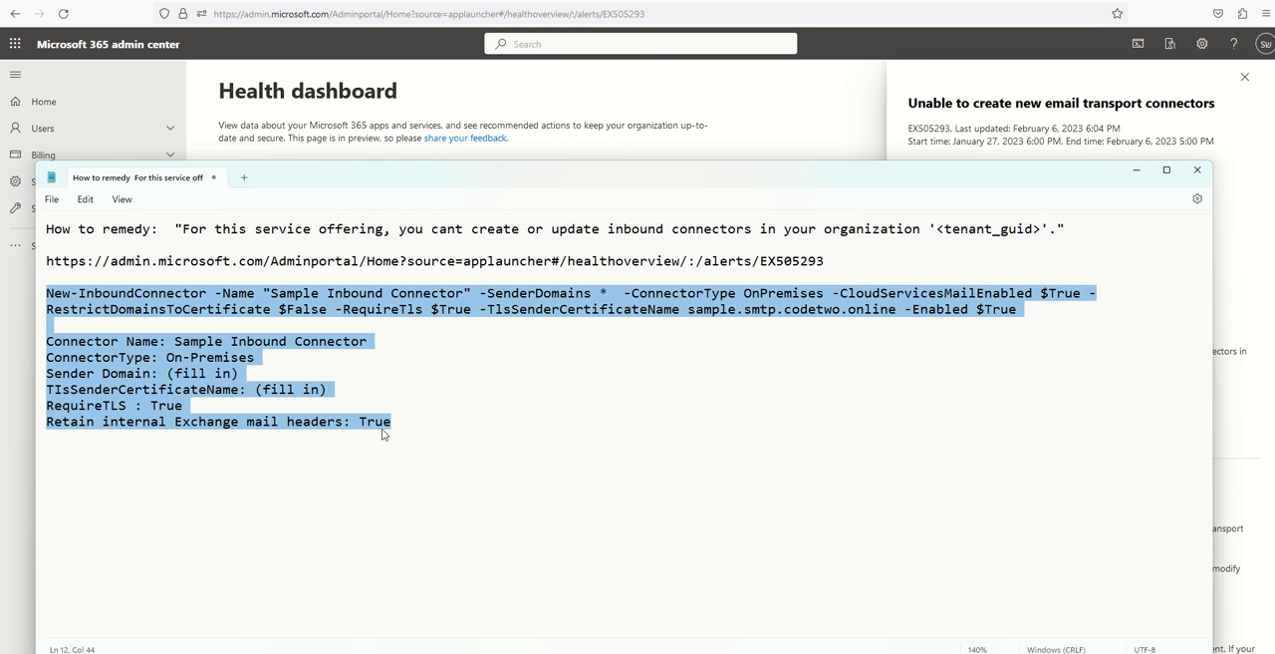
{"action": "mouse_move", "coordinate": [375, 446]}
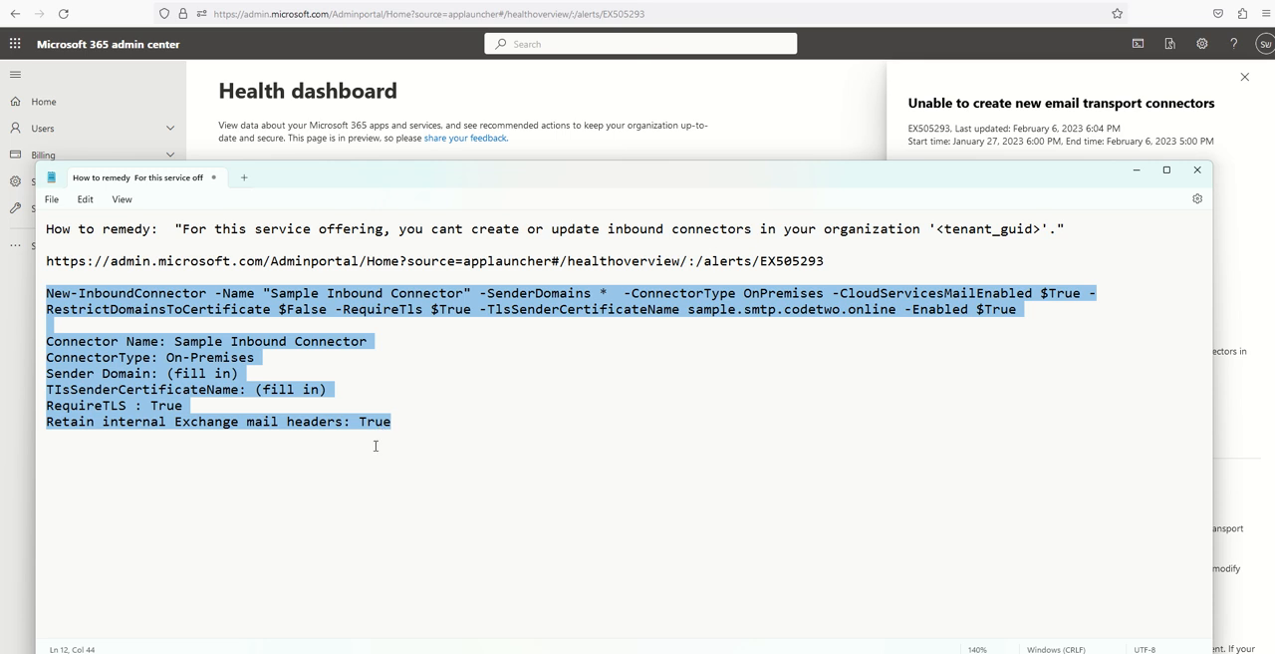
{"action": "mouse_move", "coordinate": [371, 454]}
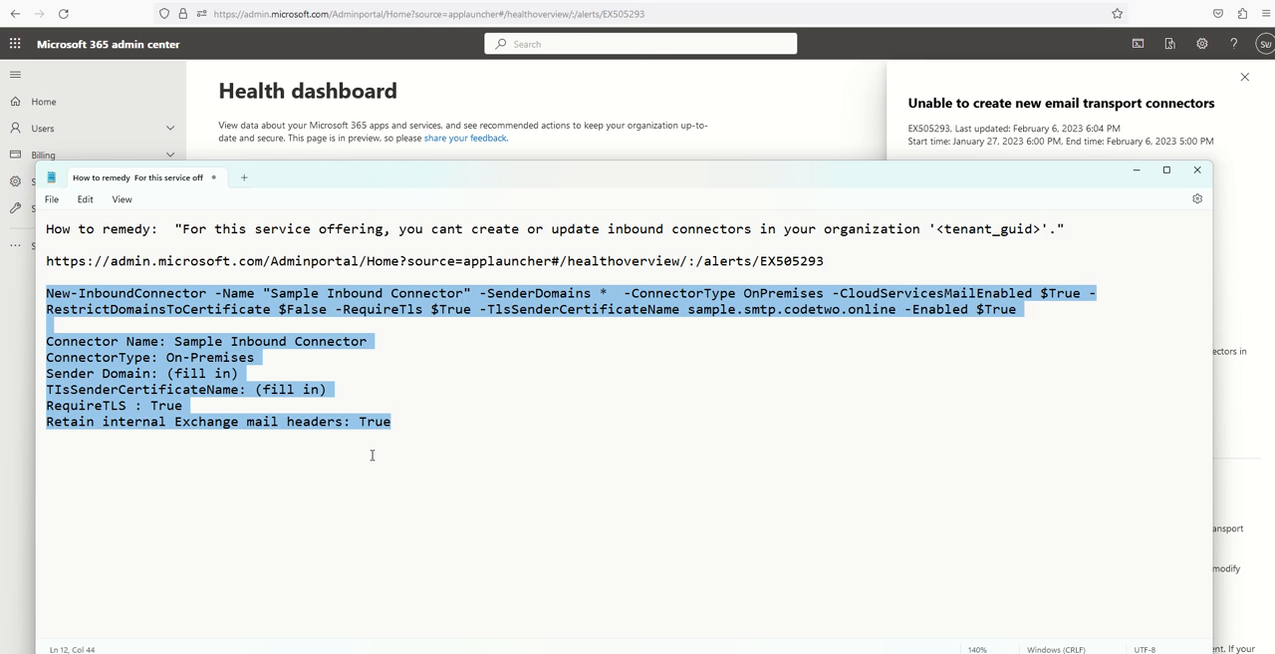